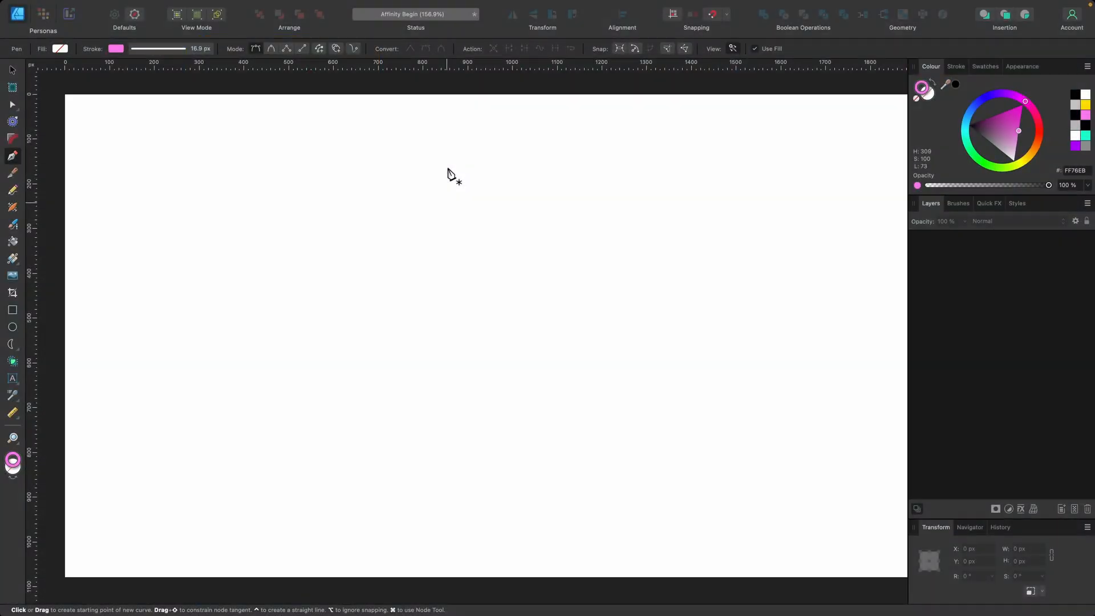
mouse_move(224, 265)
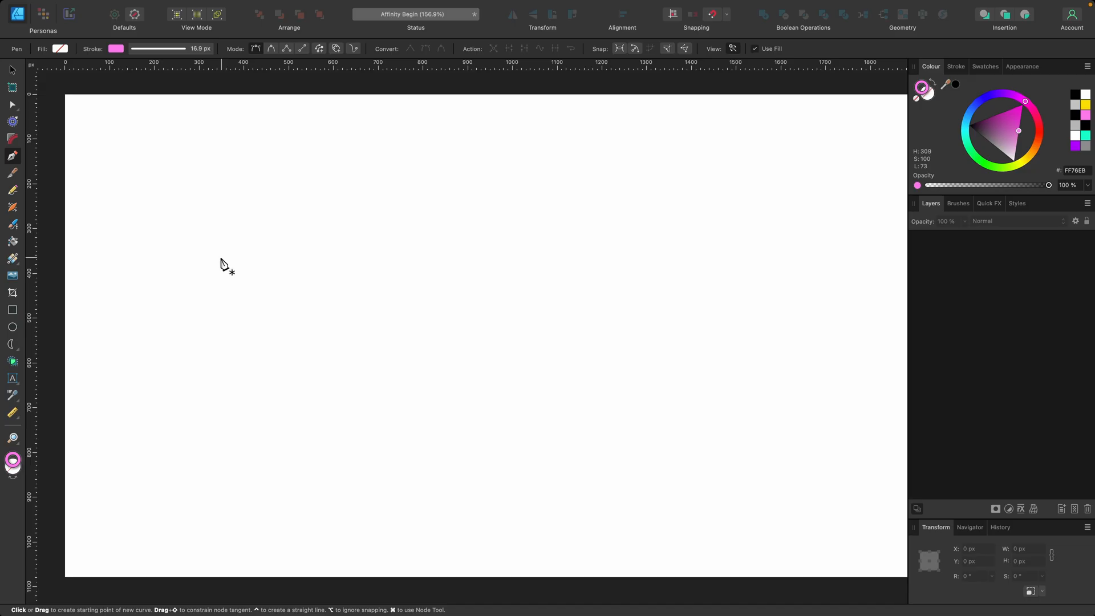
mouse_move(241, 311)
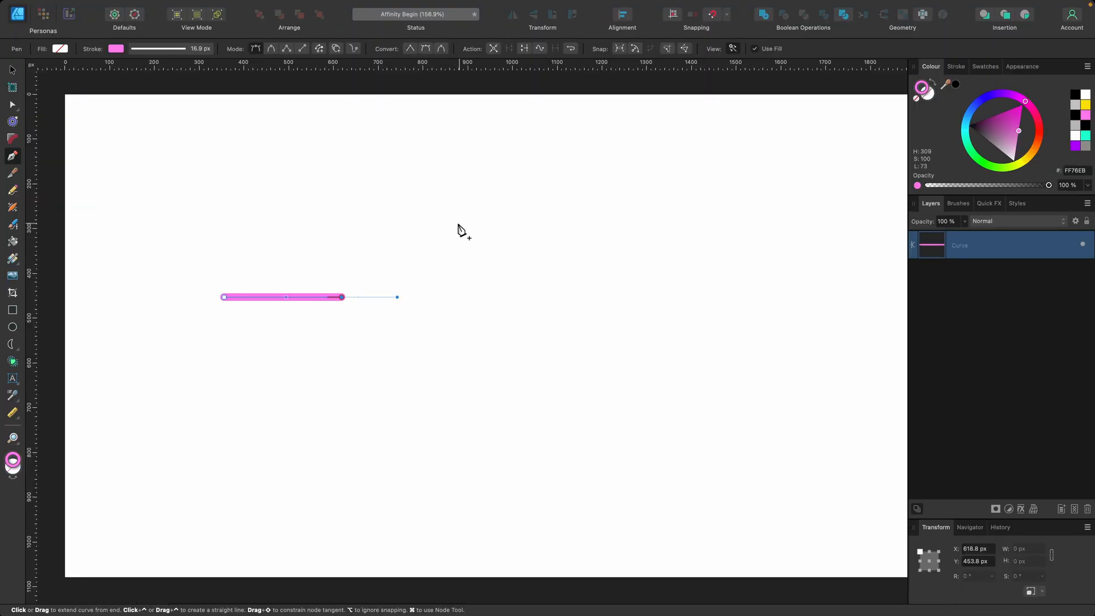
Step: Bend the flat pink line upward into a rising curve toward the first peak
drag(341, 296, 476, 212)
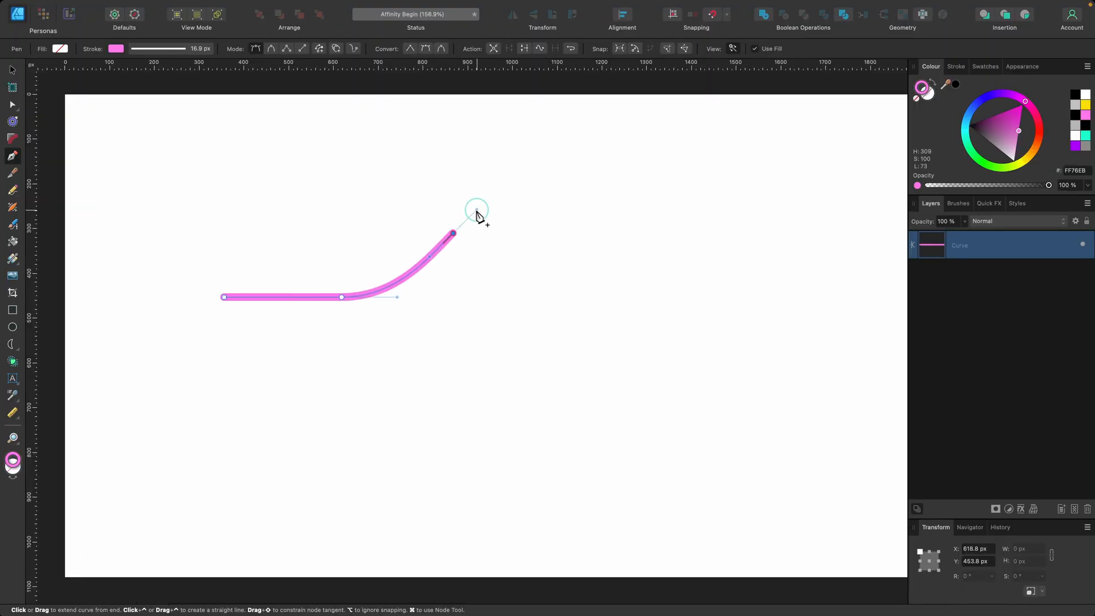
drag(477, 211, 473, 200)
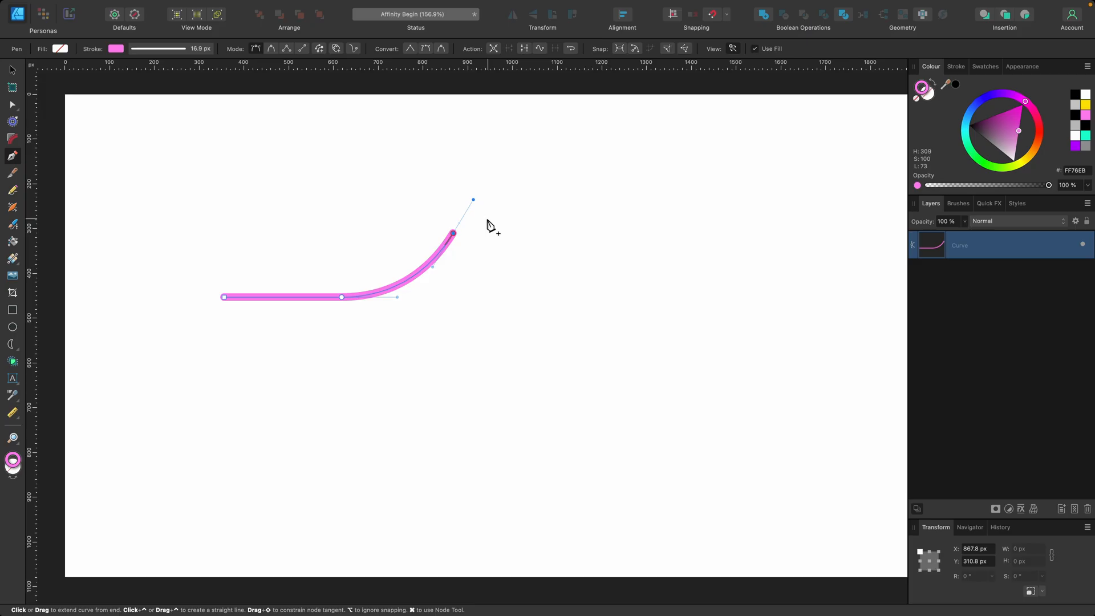
key(cmd)
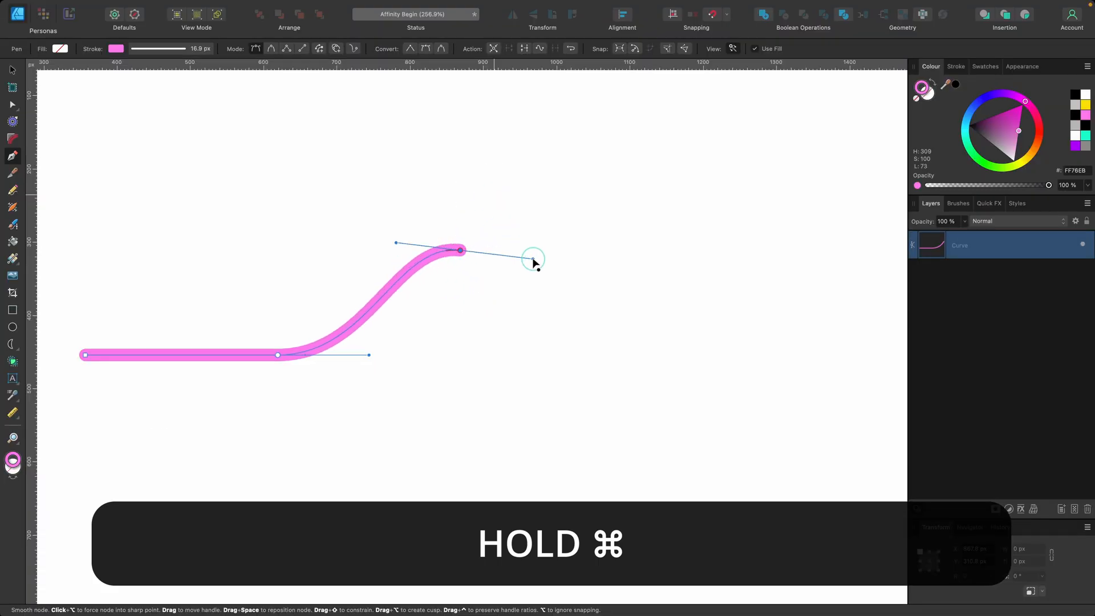
Step: Drag a new node up and right to arch the curve into the crest
drag(534, 265, 525, 181)
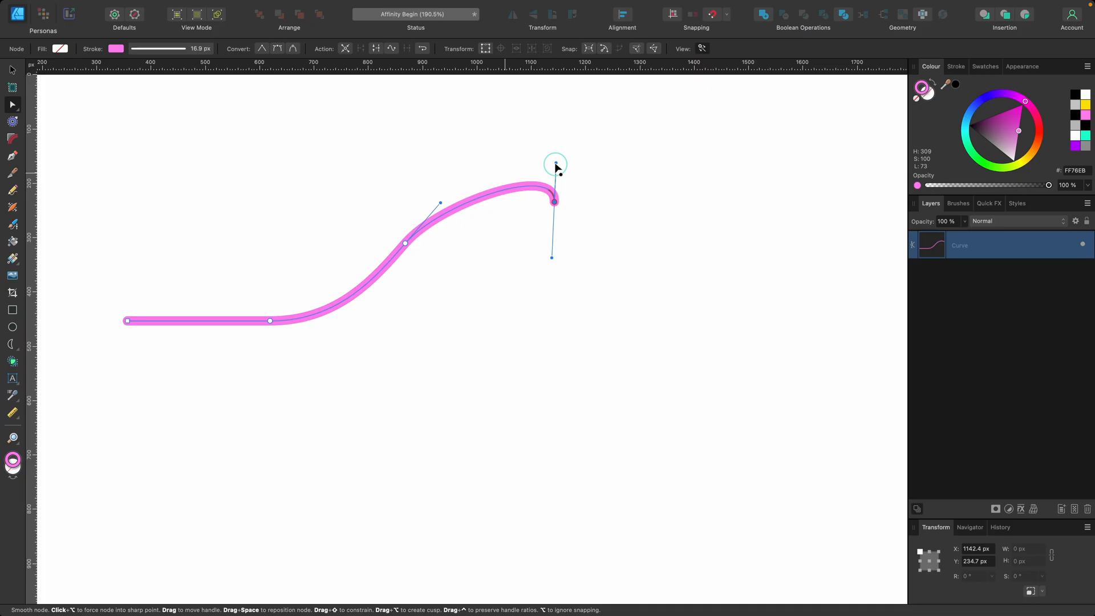
Step: Curve the path back down beneath the crest into a hooked curl
drag(554, 164, 513, 173)
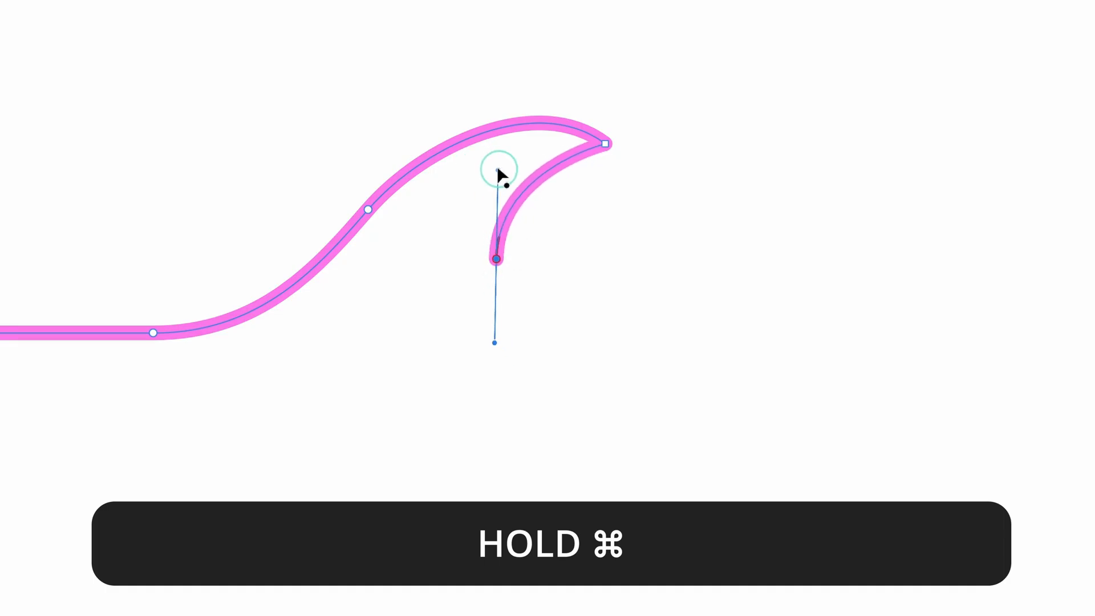
Step: Sweep the line down into a trough and up into a rightward tail
drag(495, 258, 641, 394)
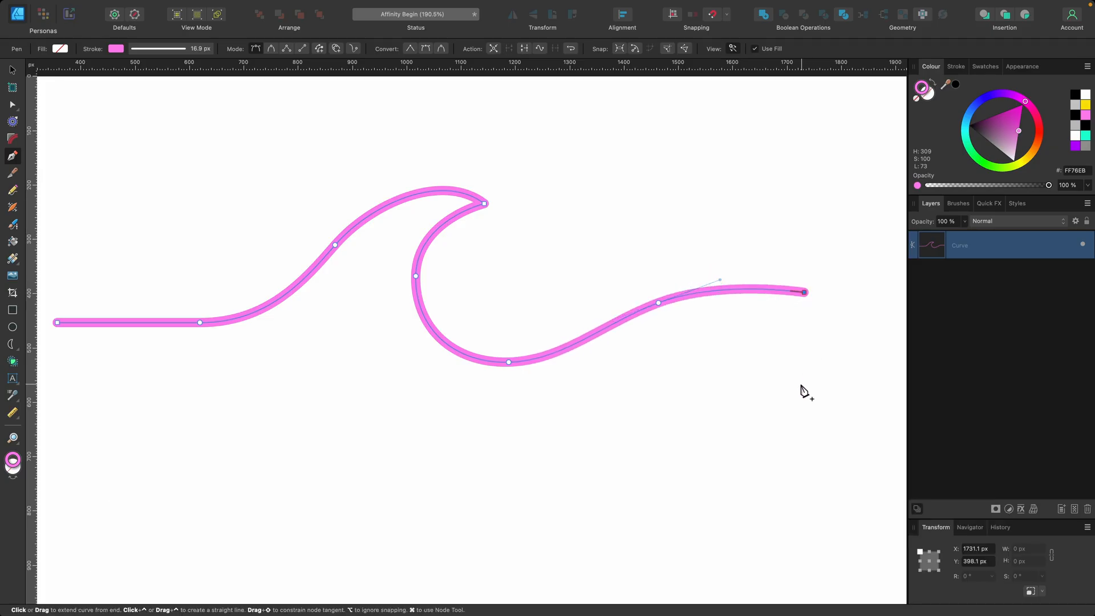
Step: Undo the last action while drawing the straight right and bottom edges
key(cmd+z)
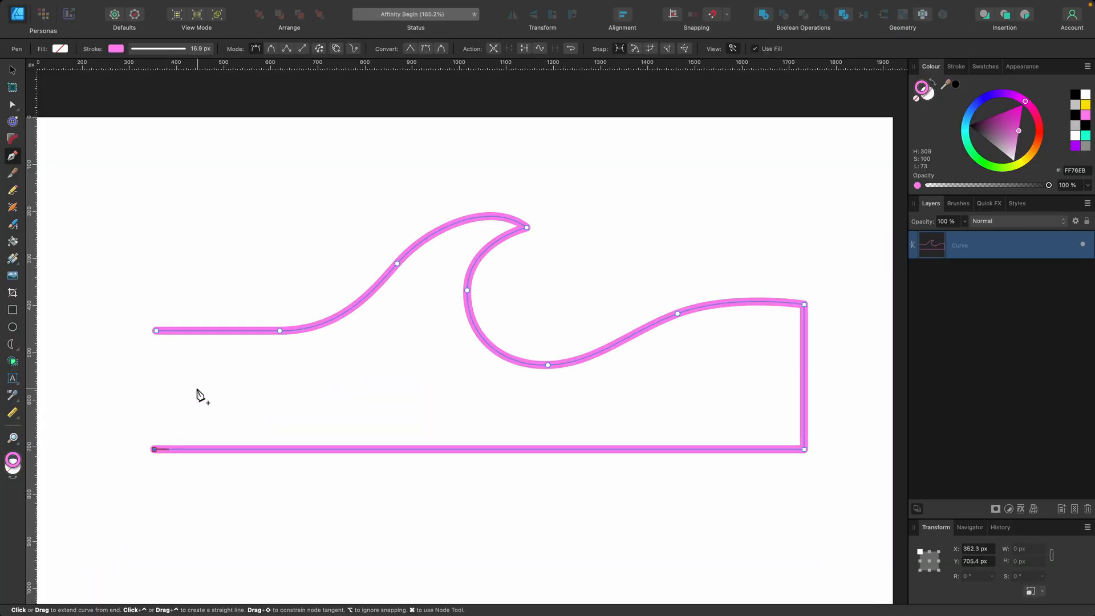
Step: Align the bottom-left node beneath the wave's start to close the outline
key(cmd)
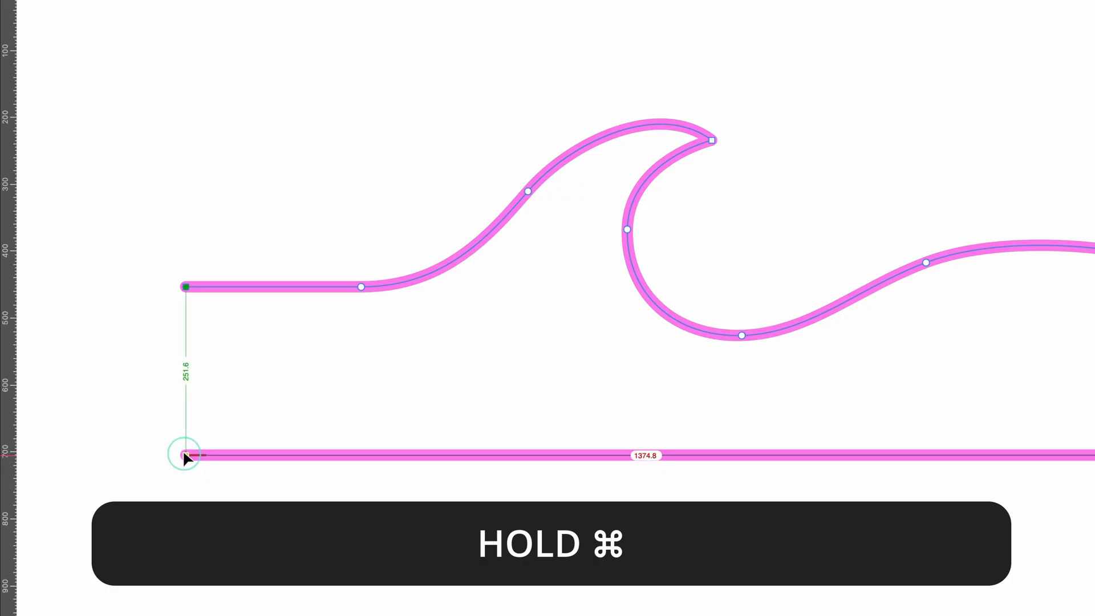
drag(184, 455, 185, 287)
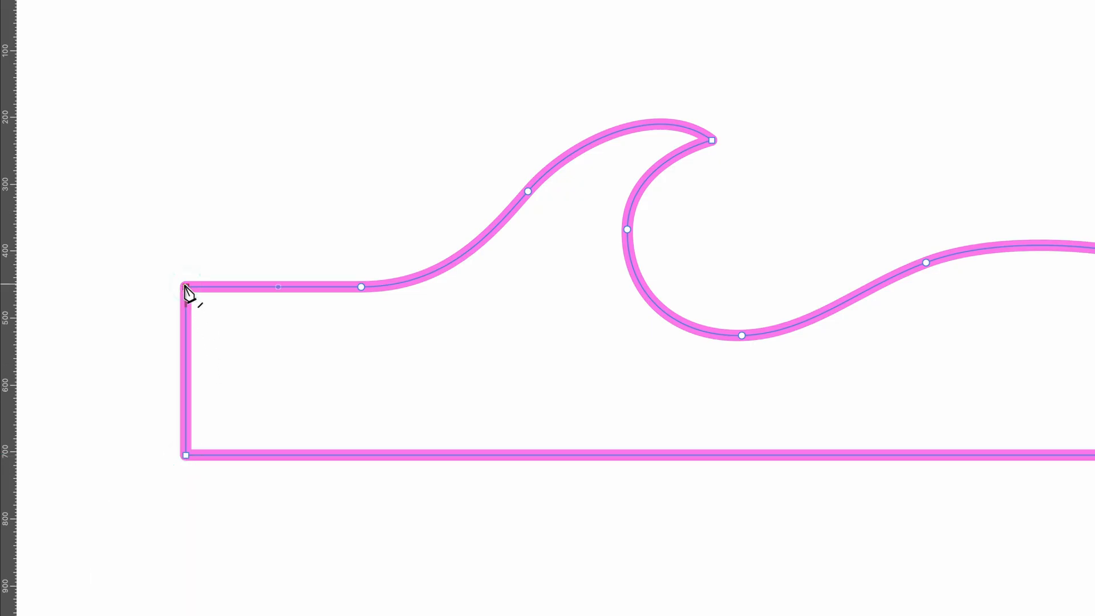